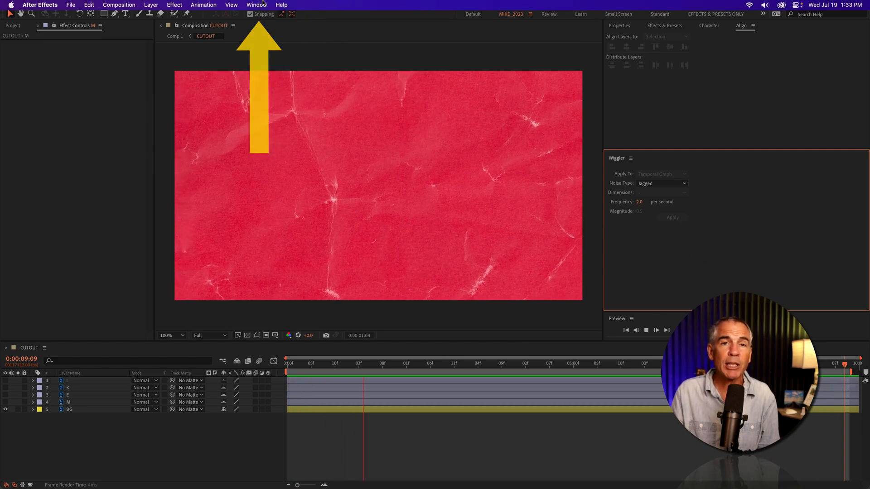
Reveal the BG layer's Position (P) and enable its keyframing stopwatch.
{"action": "left_click", "coordinate": [255, 4]}
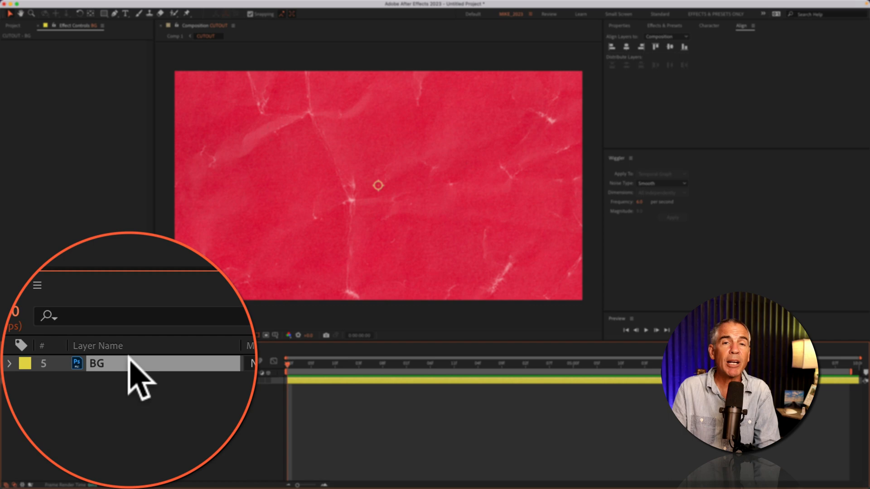
{"action": "key", "text": "p"}
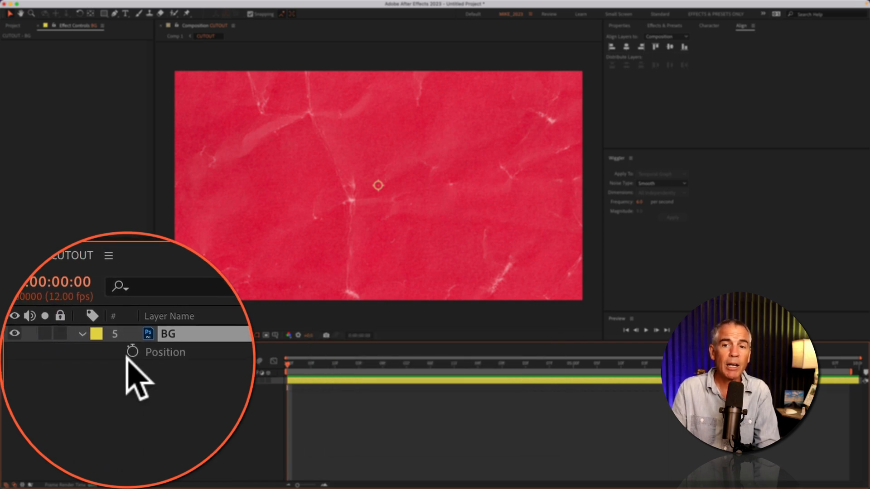
{"action": "left_click", "coordinate": [131, 352]}
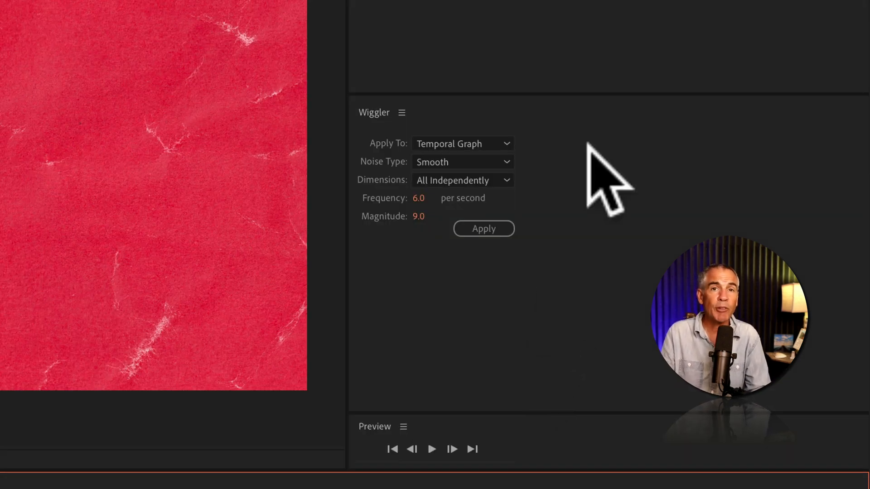
Set the Wiggler to Apply To Spatial Path with Jagged noise and review Frequency.
{"action": "left_click", "coordinate": [462, 143]}
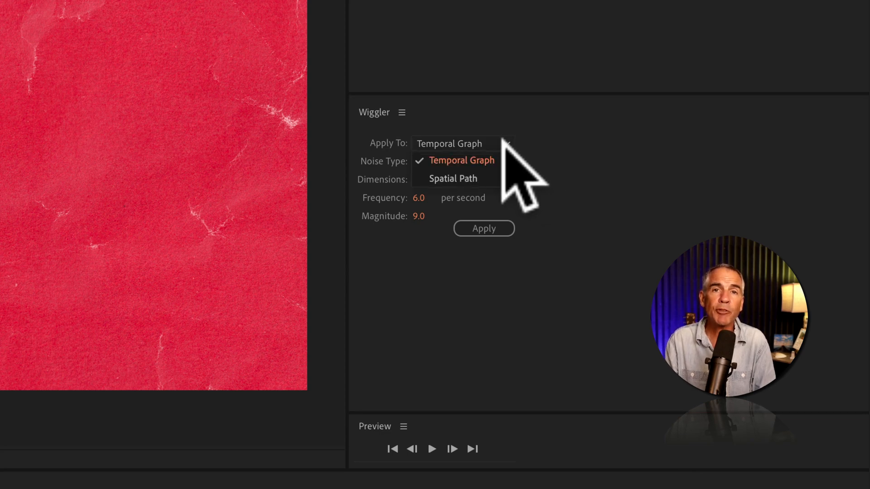
{"action": "left_click", "coordinate": [453, 178]}
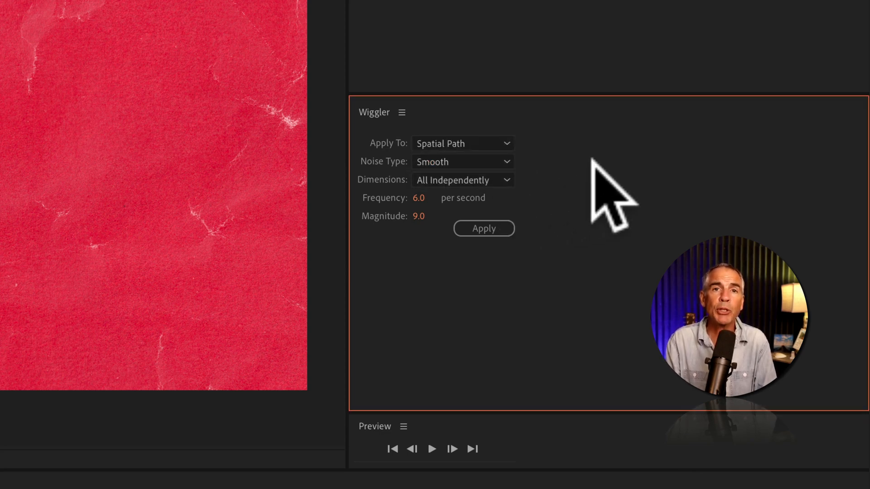
{"action": "left_click", "coordinate": [460, 161]}
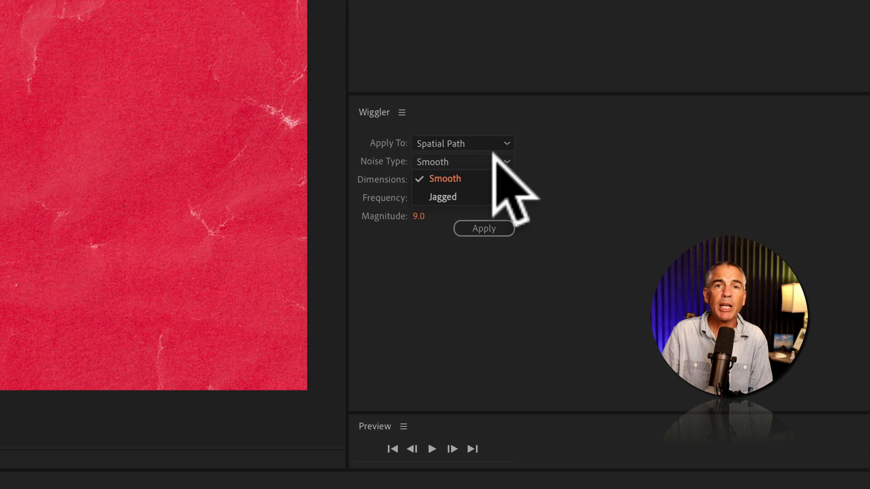
{"action": "left_click", "coordinate": [443, 197]}
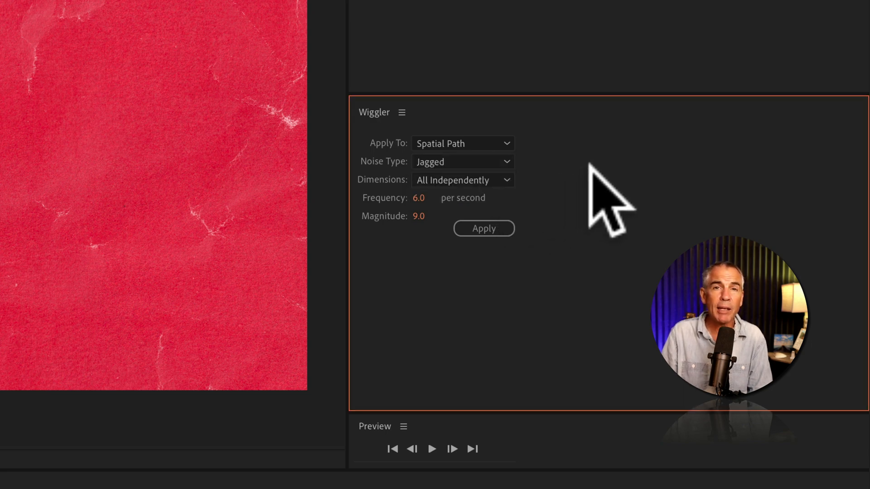
{"action": "mouse_move", "coordinate": [403, 222]}
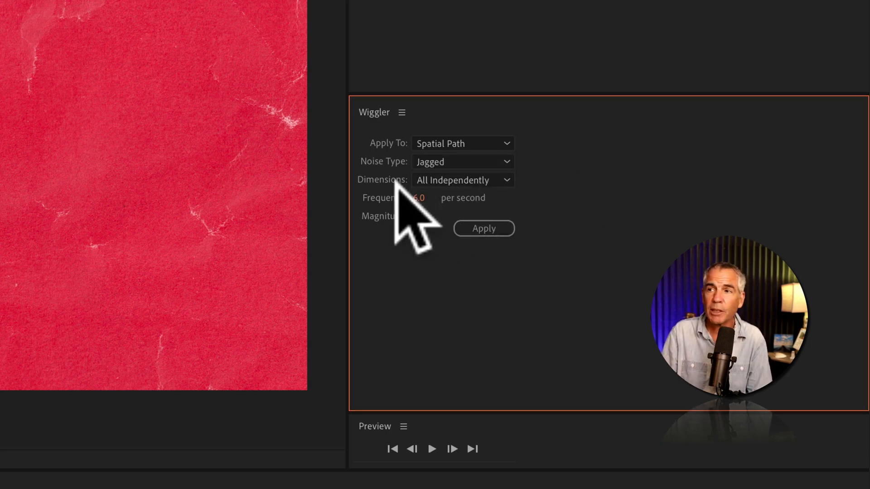
{"action": "left_click", "coordinate": [463, 179]}
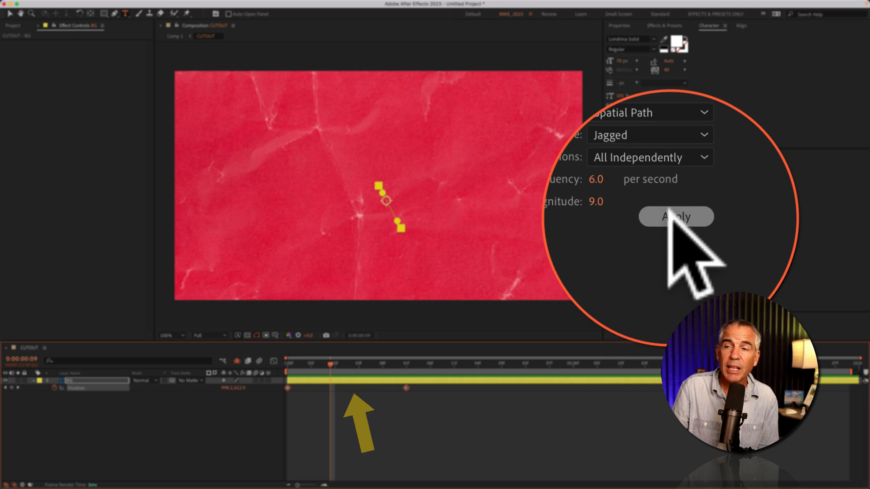
Apply the jagged spatial wiggle to the BG layer's Position keyframes.
{"action": "left_click", "coordinate": [676, 216]}
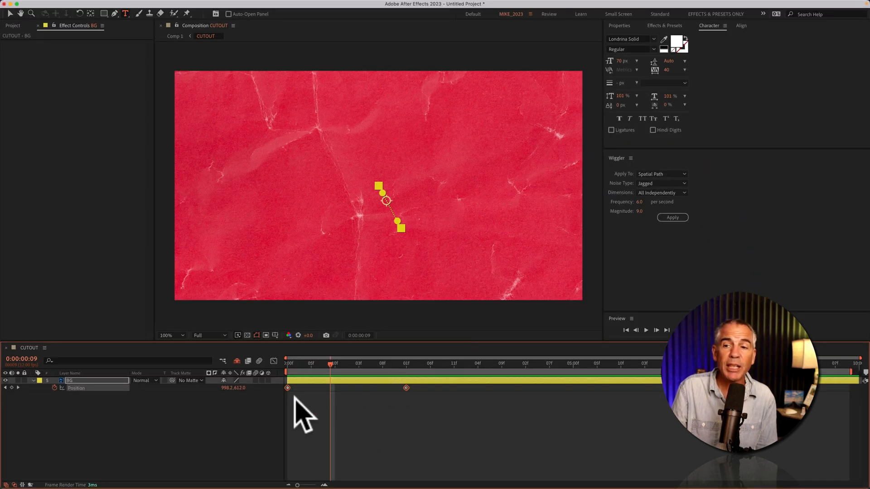
{"action": "mouse_move", "coordinate": [383, 399]}
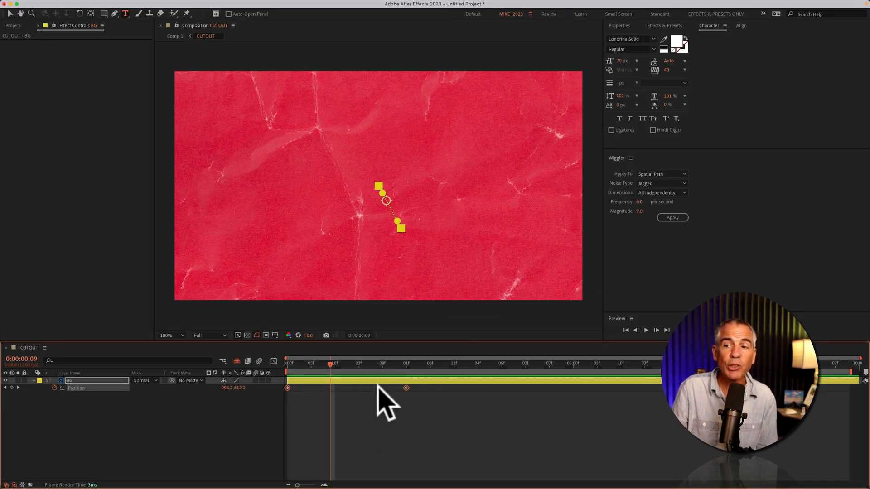
{"action": "mouse_move", "coordinate": [269, 411]}
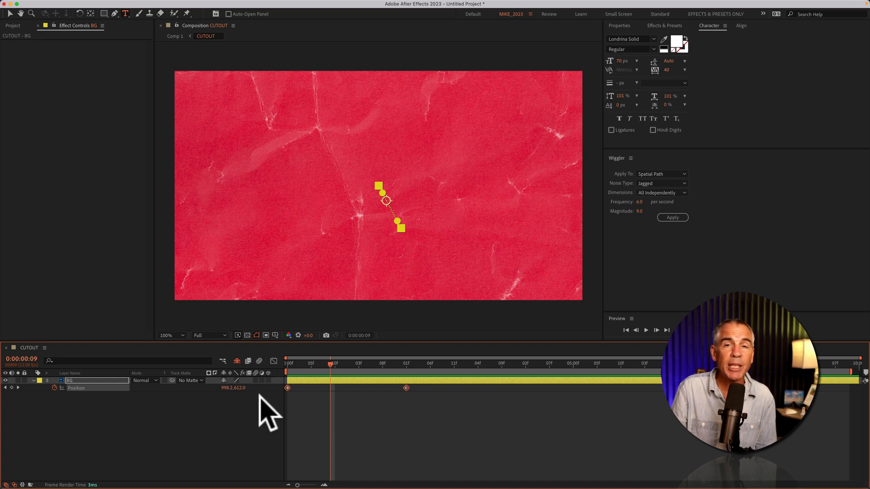
{"action": "mouse_move", "coordinate": [629, 288]}
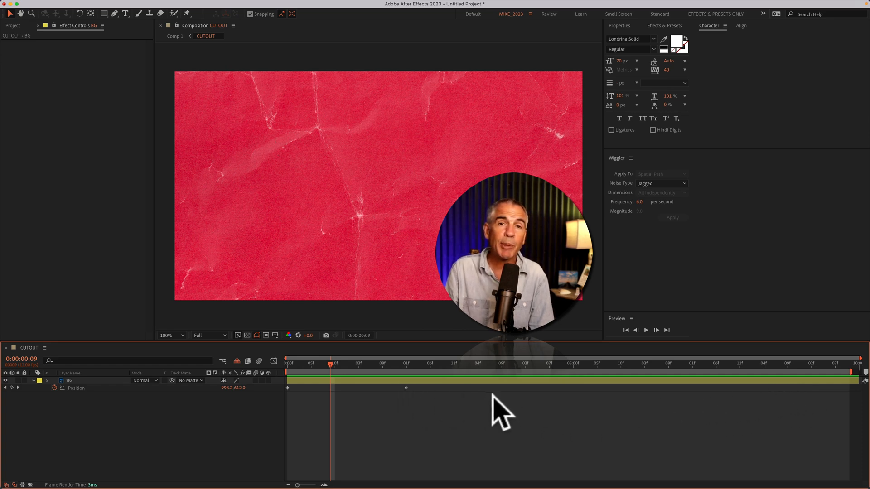
{"action": "mouse_move", "coordinate": [324, 142]}
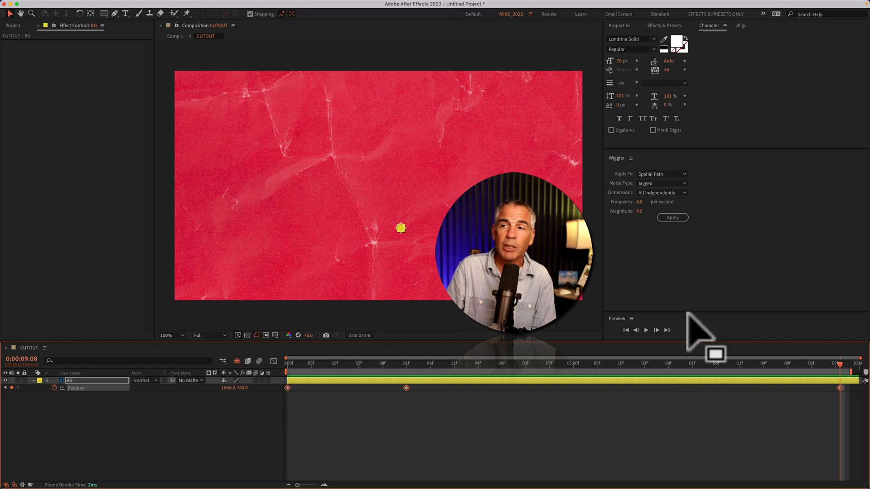
Apply the Wiggler again to the BG layer's keyframes near the end of the timeline.
{"action": "left_click", "coordinate": [672, 216]}
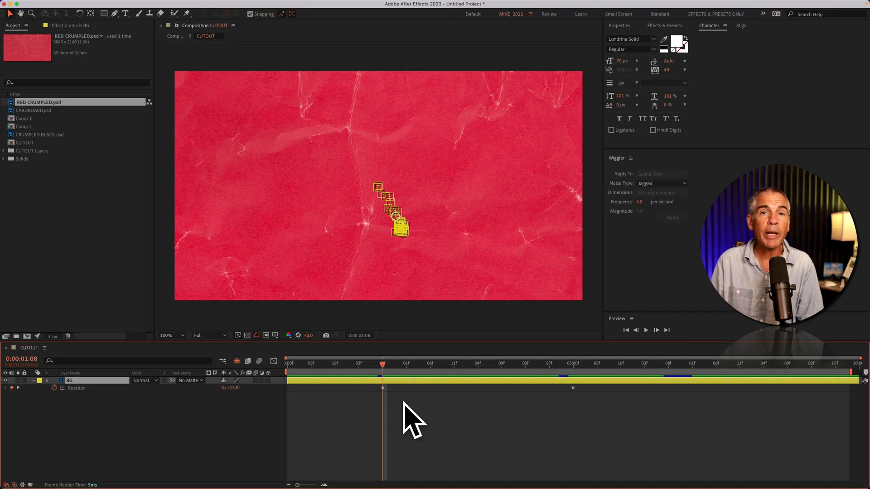
{"action": "mouse_move", "coordinate": [183, 418]}
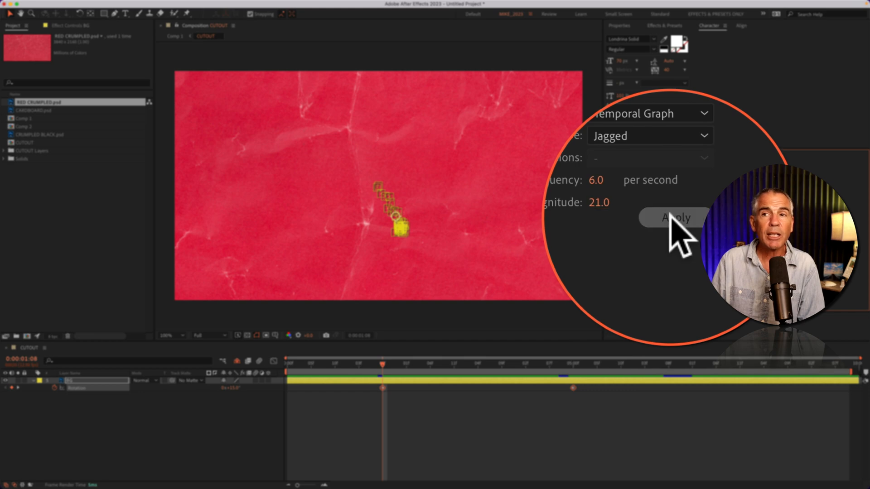
Apply a temporal-graph, jagged, magnitude-21 wiggle to the Rotation keyframes.
{"action": "left_click", "coordinate": [673, 216]}
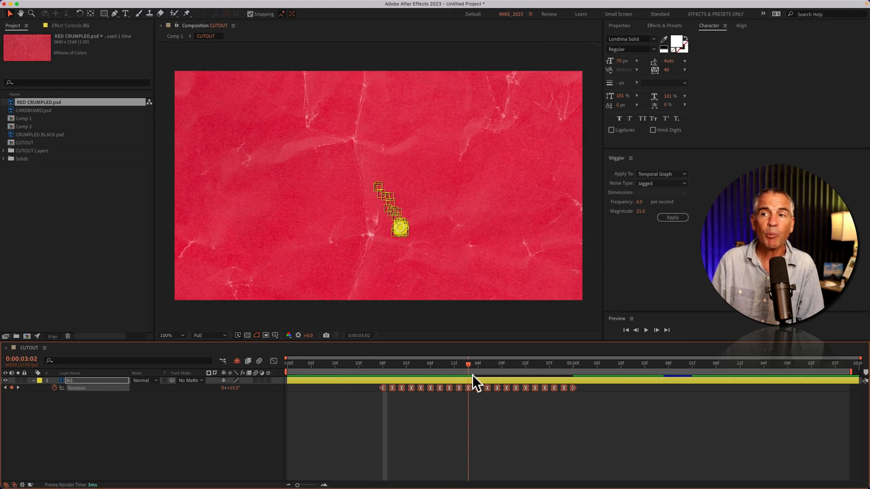
Marquee-select the BG layer's Position keyframes for the spatial jagged wiggle.
{"action": "left_click_drag", "start_coordinate": [468, 365], "coordinate": [564, 364]}
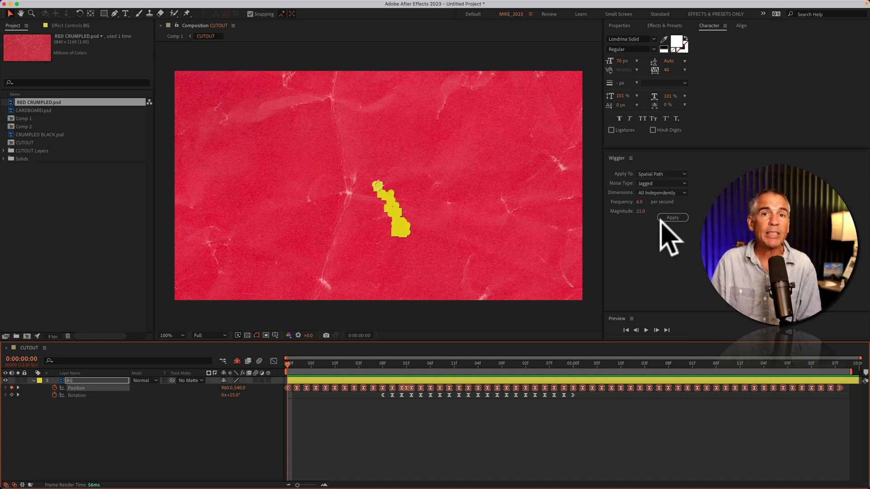
{"action": "mouse_move", "coordinate": [679, 206]}
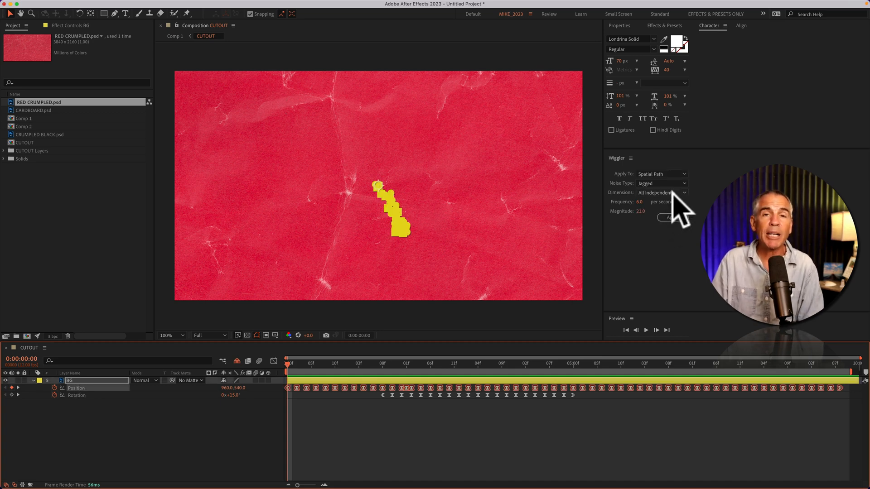